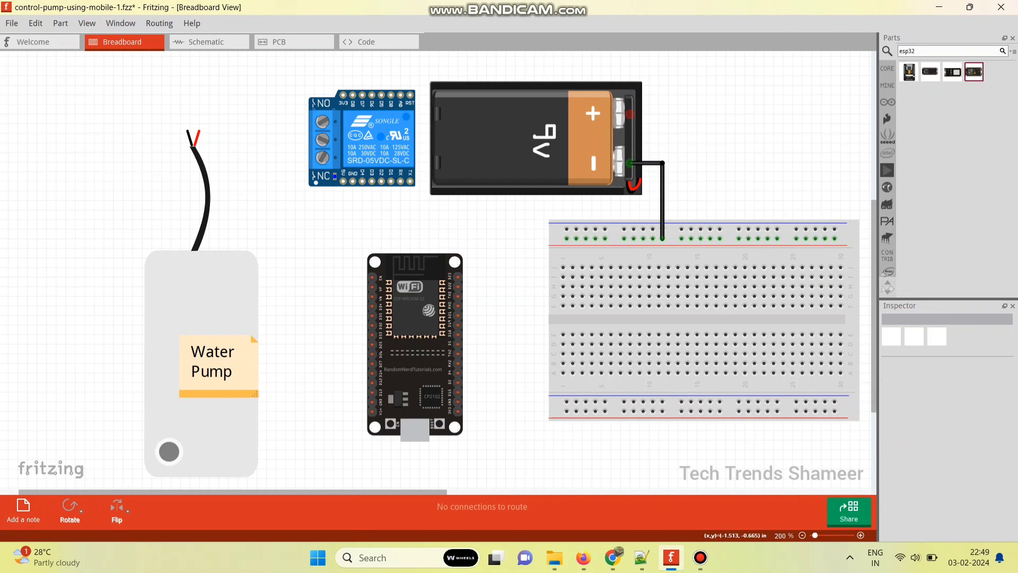
Step: Wire battery positive to the breadboard rail and two relay pins to the ESP32
{"action": "left_click_drag", "start_coordinate": [660, 235], "coordinate": [629, 117]}
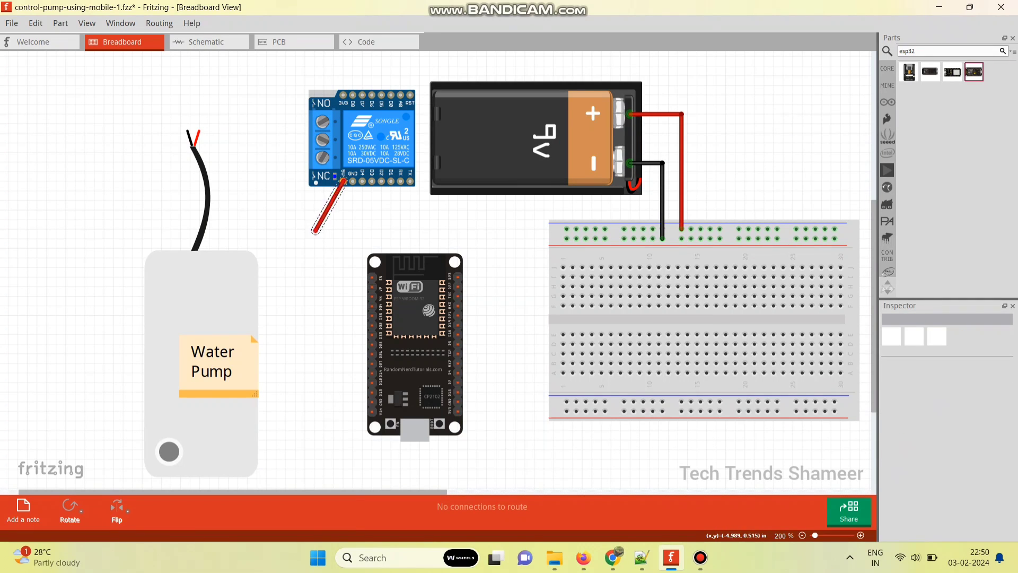
{"action": "left_click_drag", "start_coordinate": [316, 230], "coordinate": [371, 412]}
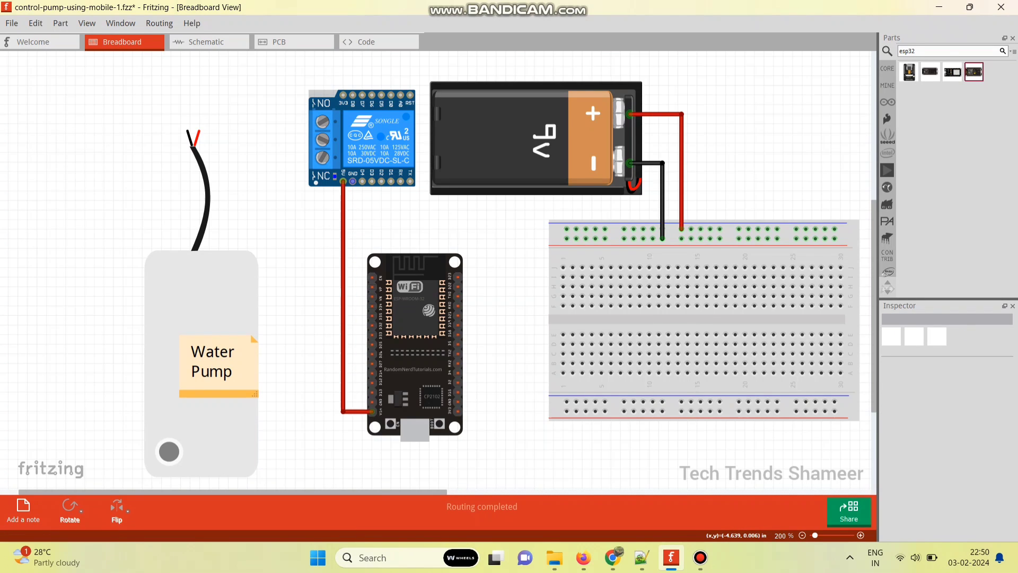
{"action": "left_click_drag", "start_coordinate": [351, 180], "coordinate": [368, 406]}
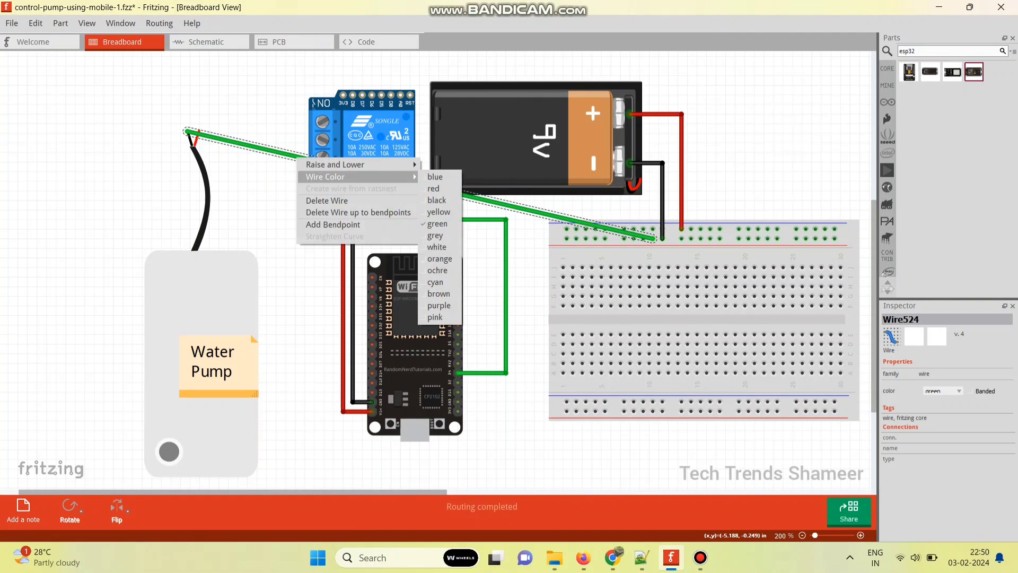
Step: Route the pump's black lead to the breadboard rail and tie the relay terminal to the positive rail
{"action": "left_click", "coordinate": [436, 200]}
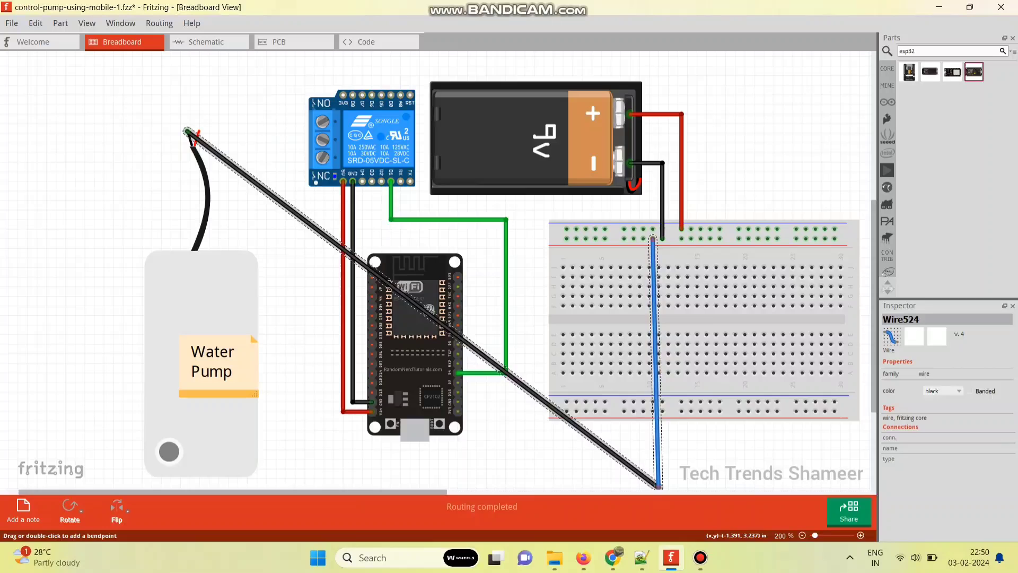
{"action": "left_click_drag", "start_coordinate": [656, 483], "coordinate": [104, 477]}
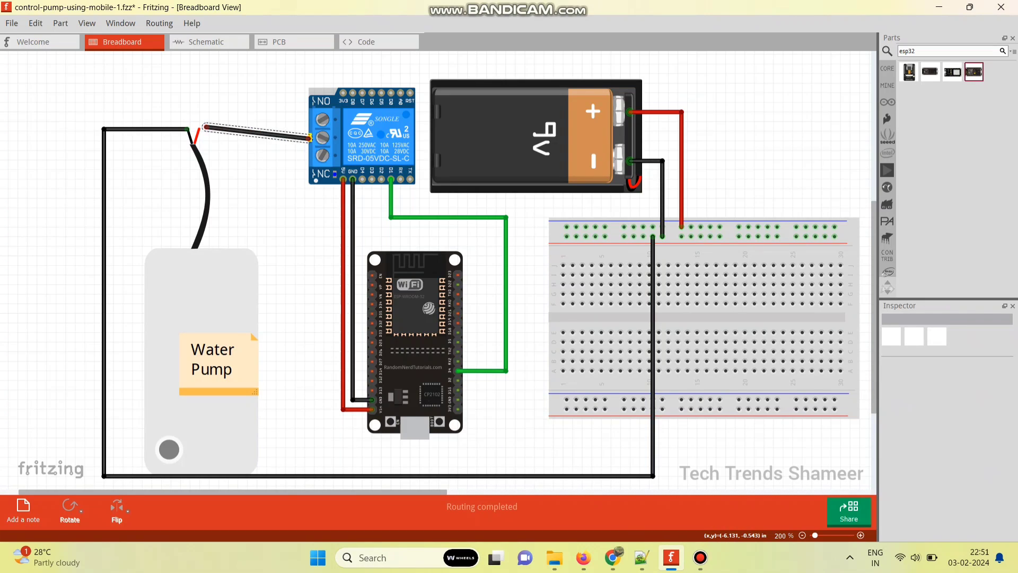
{"action": "right_click", "coordinate": [220, 130]}
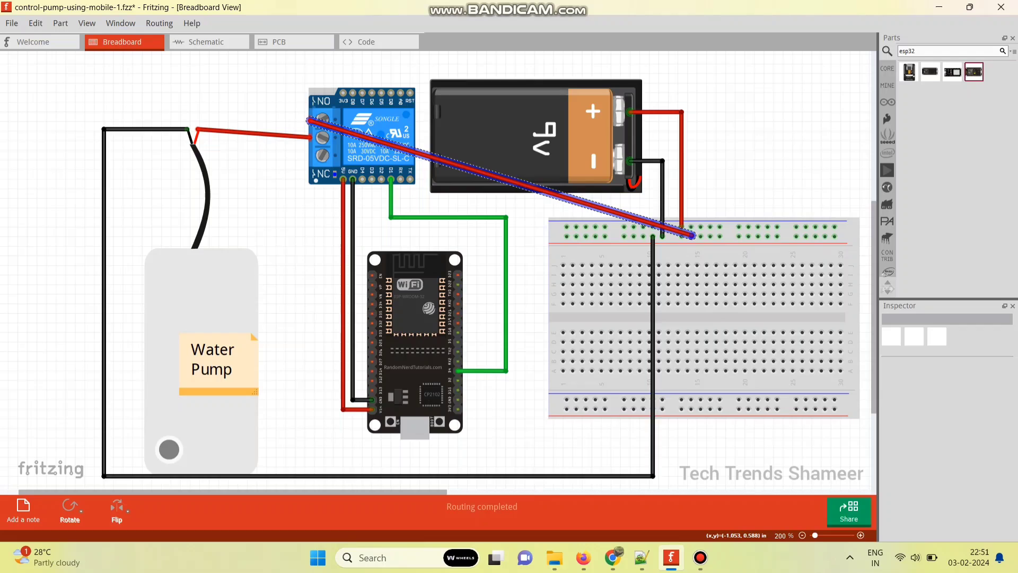
{"action": "left_click_drag", "start_coordinate": [690, 236], "coordinate": [714, 468]}
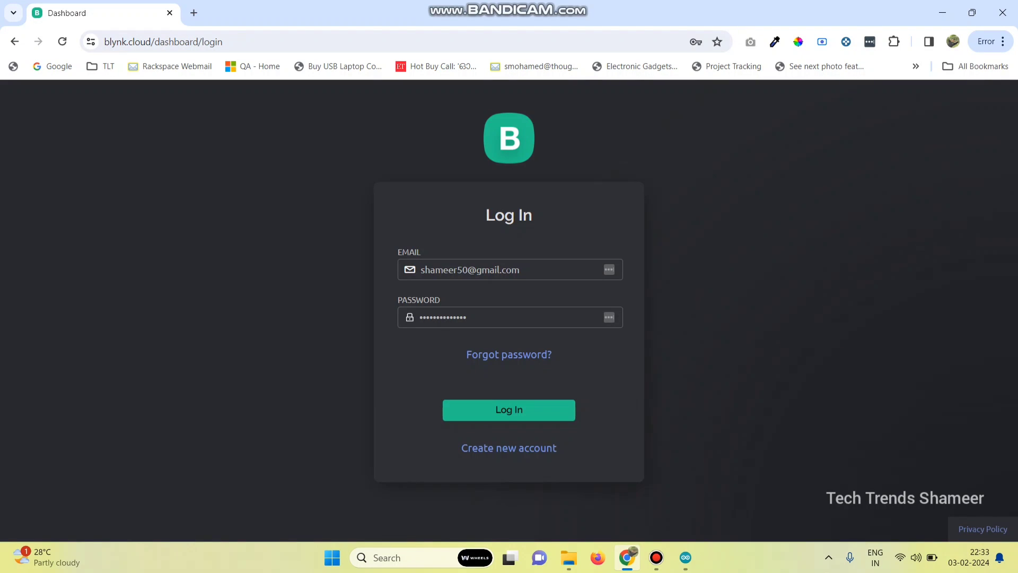
Step: Log in and start a new template from Developer Zone > My Templates
{"action": "left_click", "coordinate": [508, 410]}
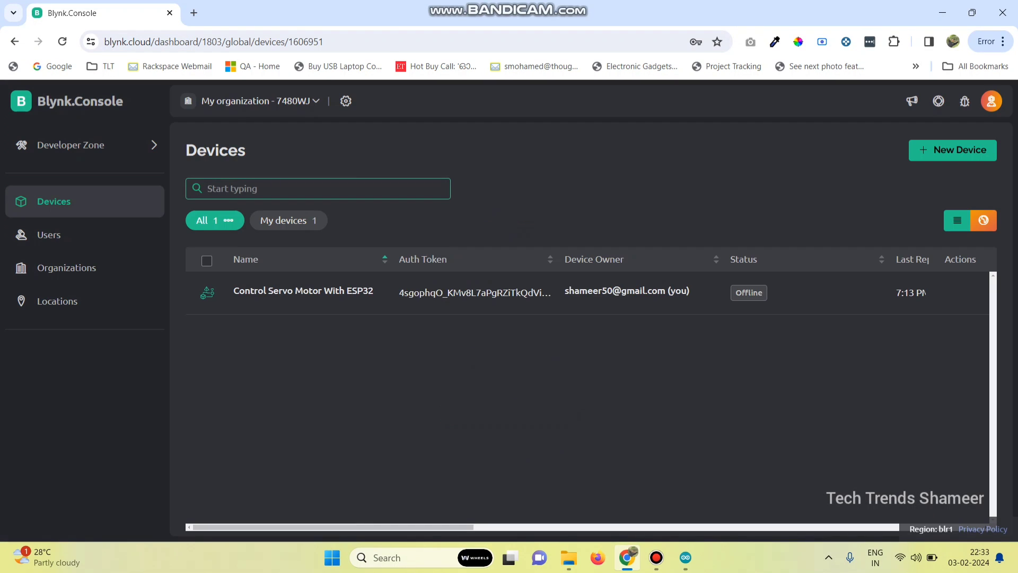
{"action": "left_click", "coordinate": [71, 145]}
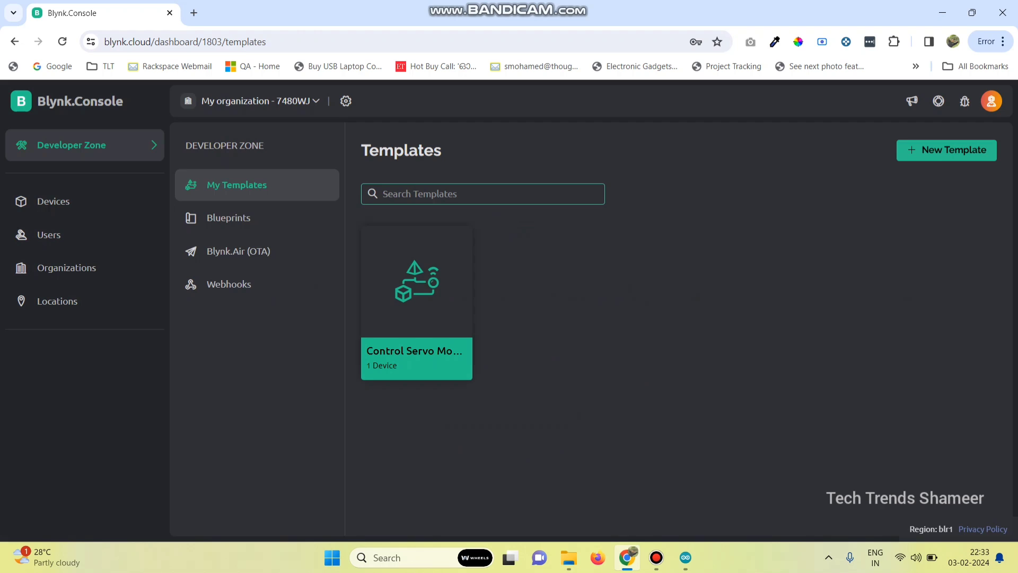
{"action": "left_click", "coordinate": [945, 150]}
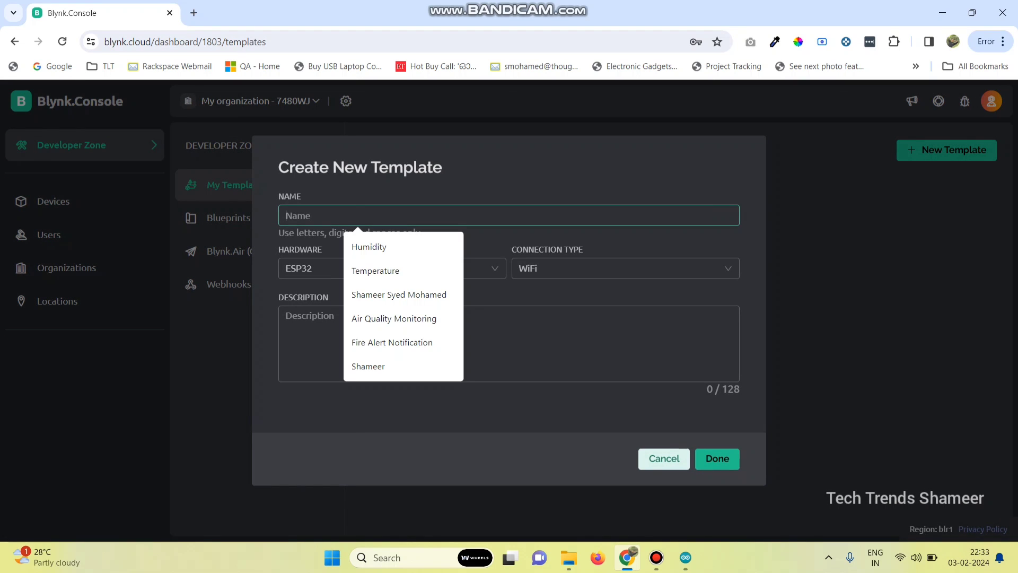
Step: Name the template 'Control Pump with ESP32' with ESP32 hardware and WiFi, and create it
{"action": "type", "text": "Control Pump w"}
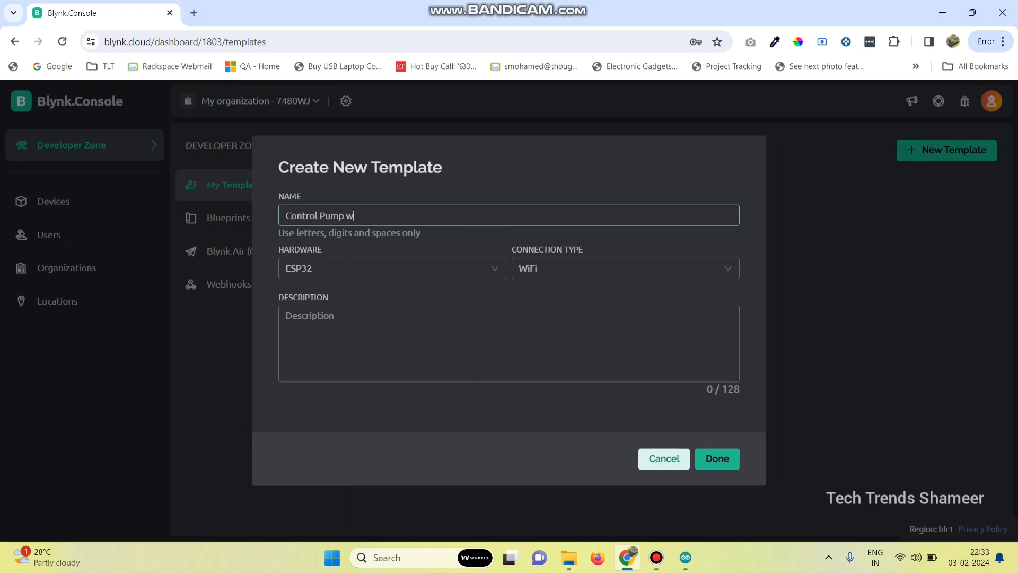
{"action": "type", "text": "ith"}
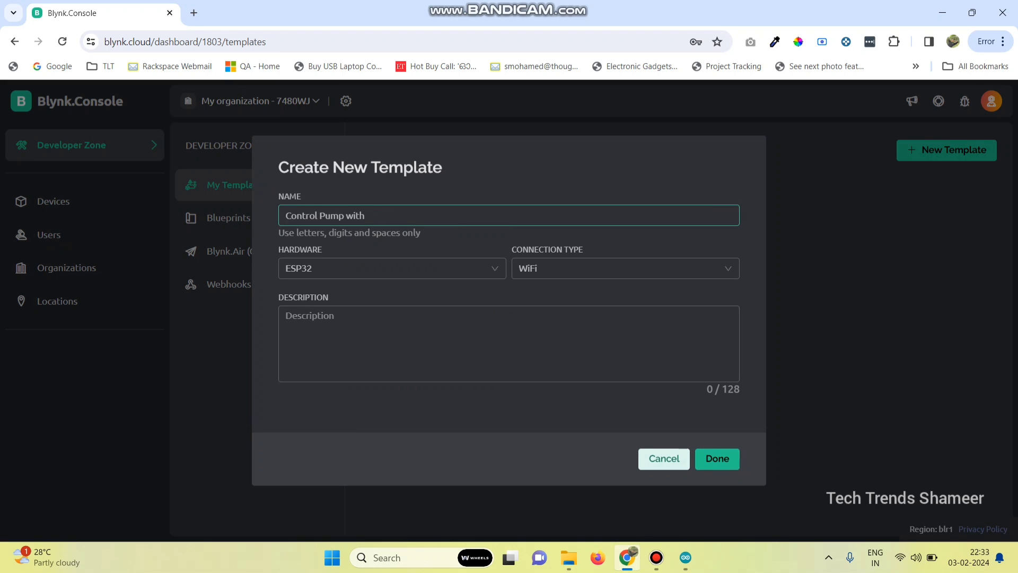
{"action": "type", "text": "ESP32"}
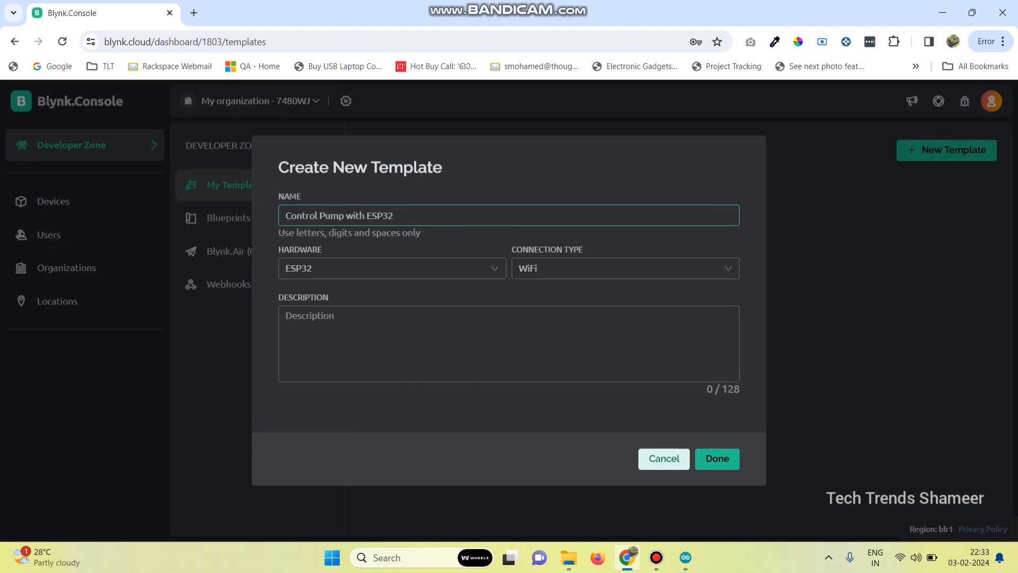
{"action": "left_click", "coordinate": [508, 343]}
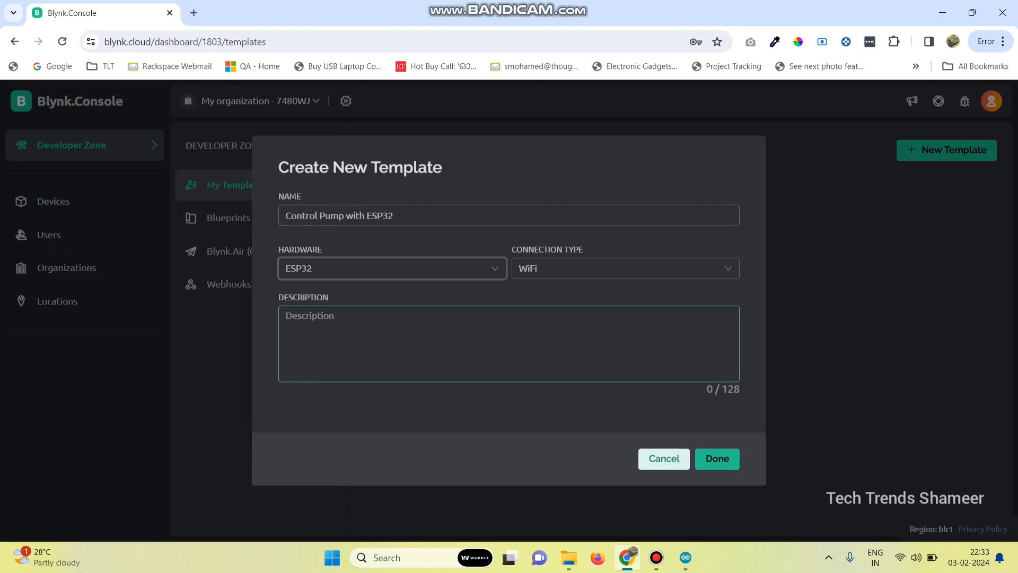
{"action": "left_click", "coordinate": [624, 268]}
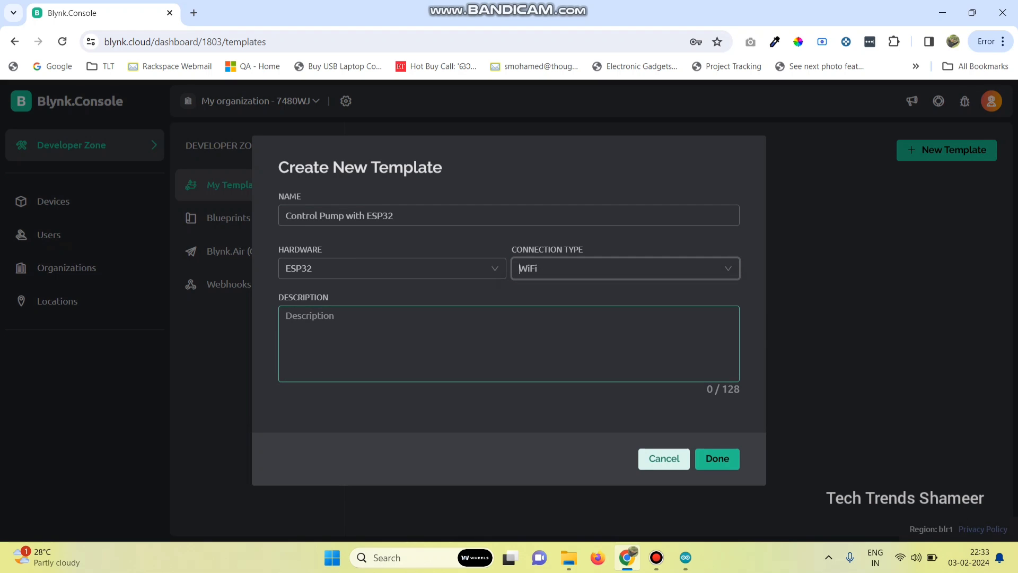
{"action": "left_click", "coordinate": [716, 459]}
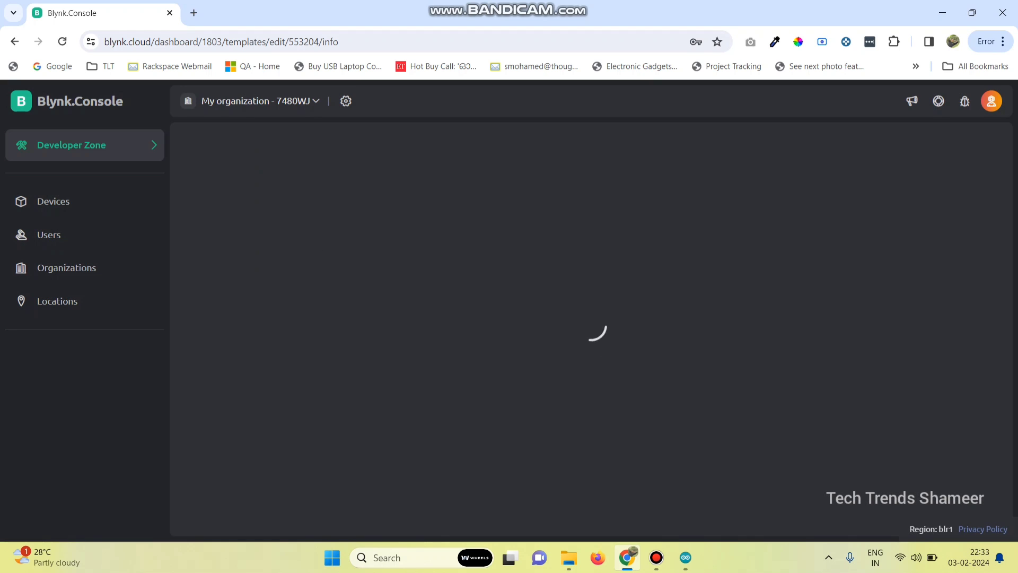
Step: Create a Digital Pin datastream named Pump on pin 4 in the Datastreams section
{"action": "left_click", "coordinate": [316, 242]}
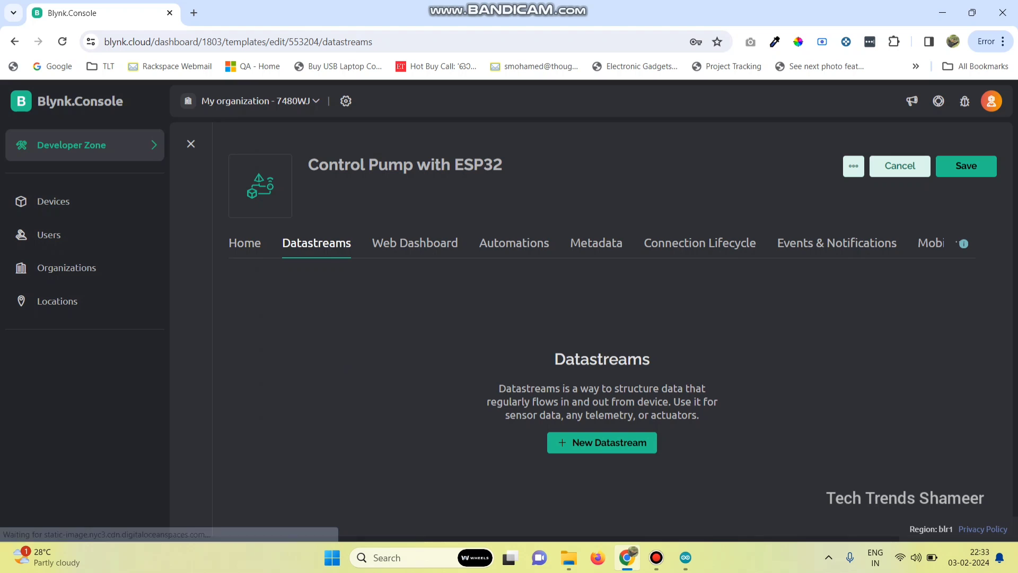
{"action": "left_click", "coordinate": [601, 442]}
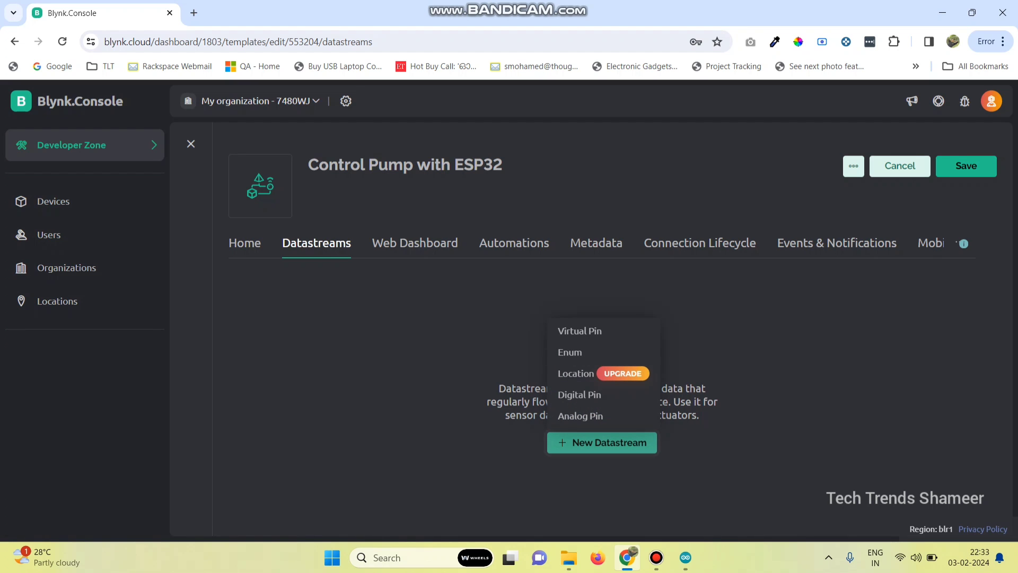
{"action": "mouse_move", "coordinate": [579, 394]}
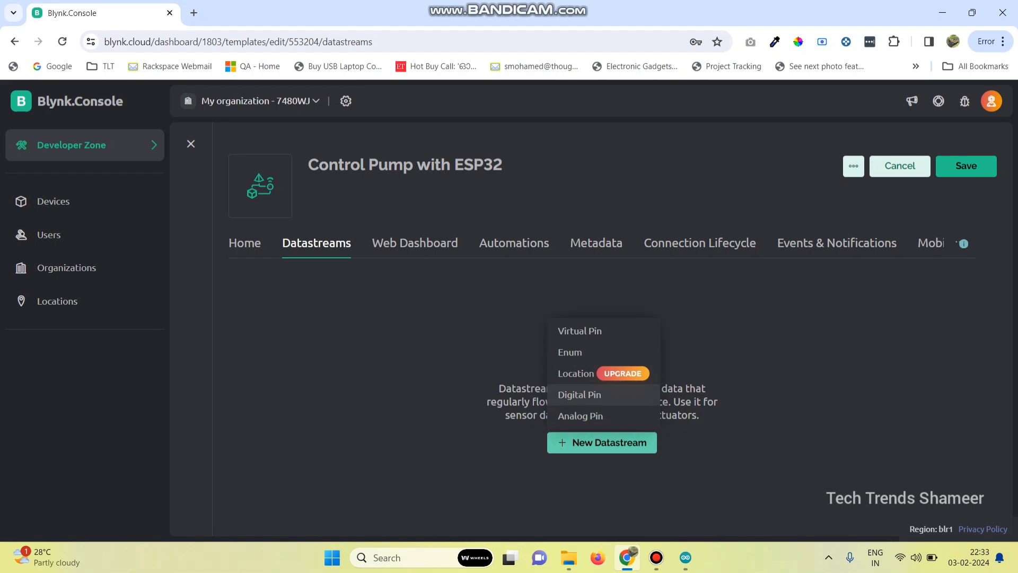
{"action": "left_click", "coordinate": [577, 395]}
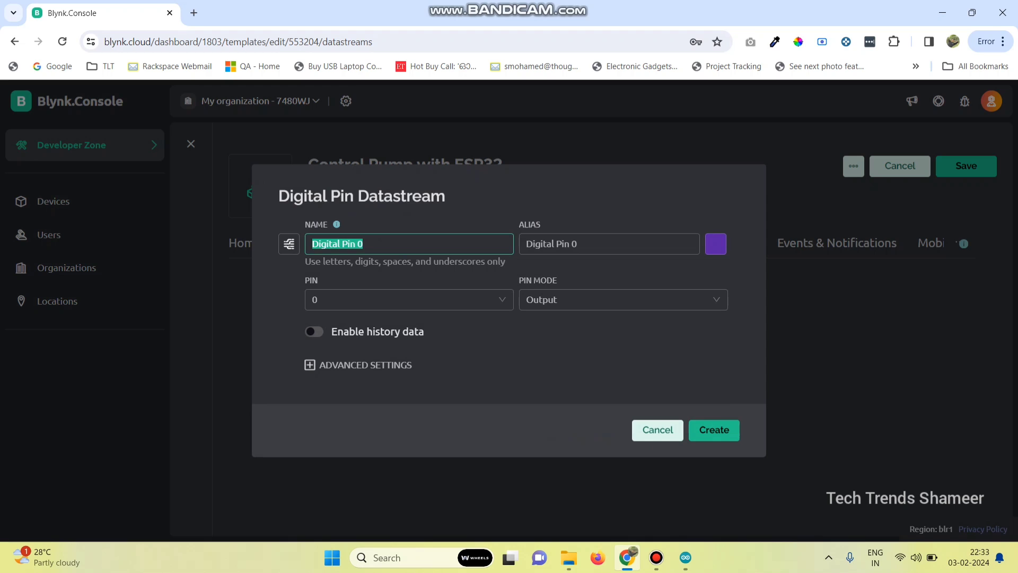
{"action": "type", "text": "Pump"}
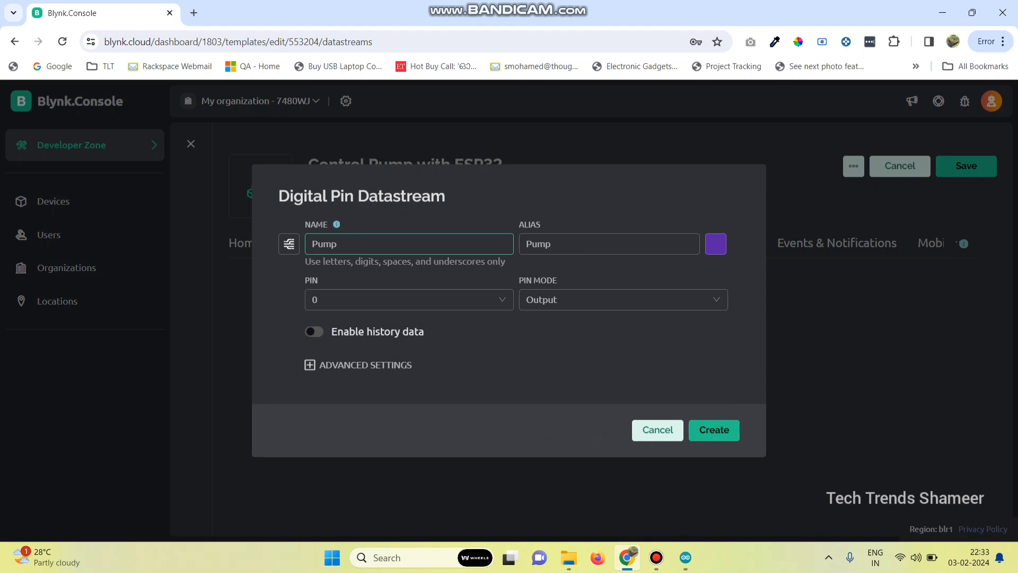
{"action": "left_click", "coordinate": [408, 299]}
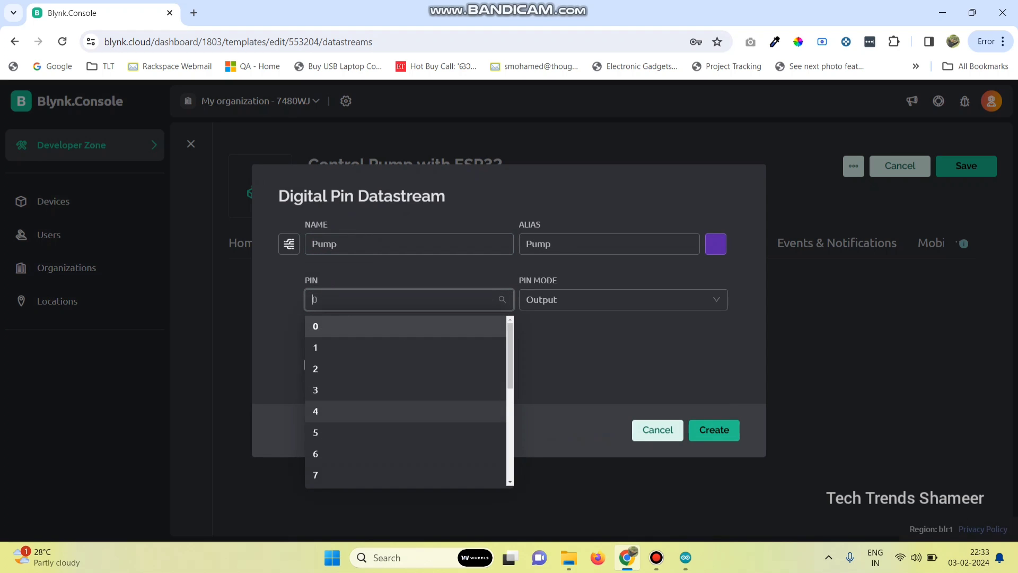
{"action": "left_click", "coordinate": [315, 411]}
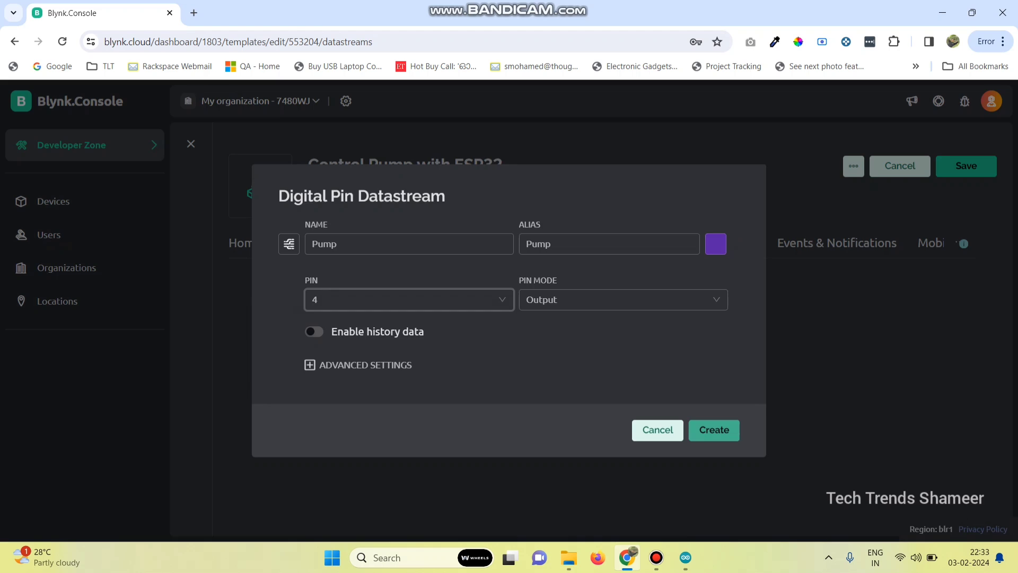
{"action": "left_click", "coordinate": [712, 430]}
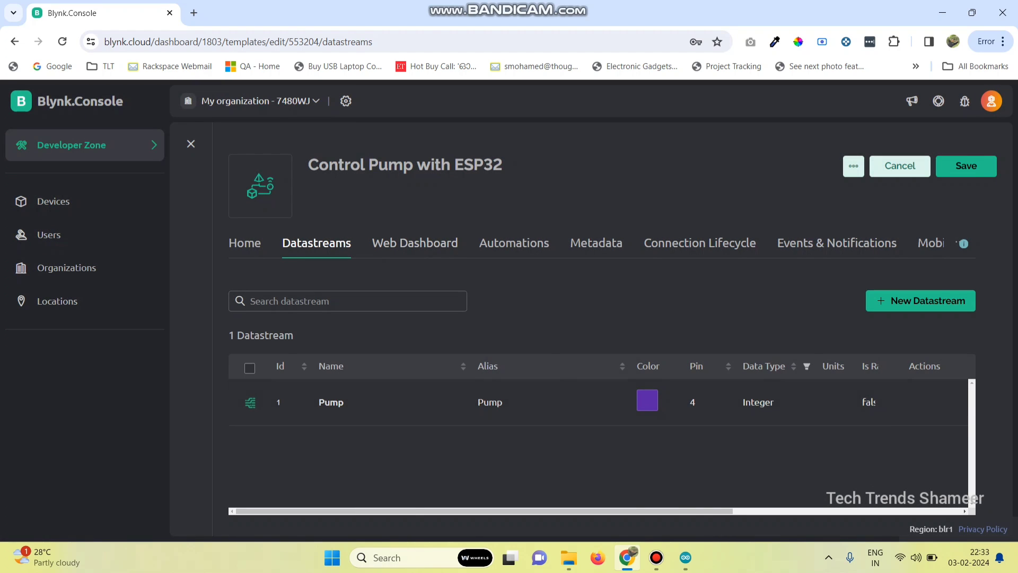
{"action": "left_click", "coordinate": [414, 243]}
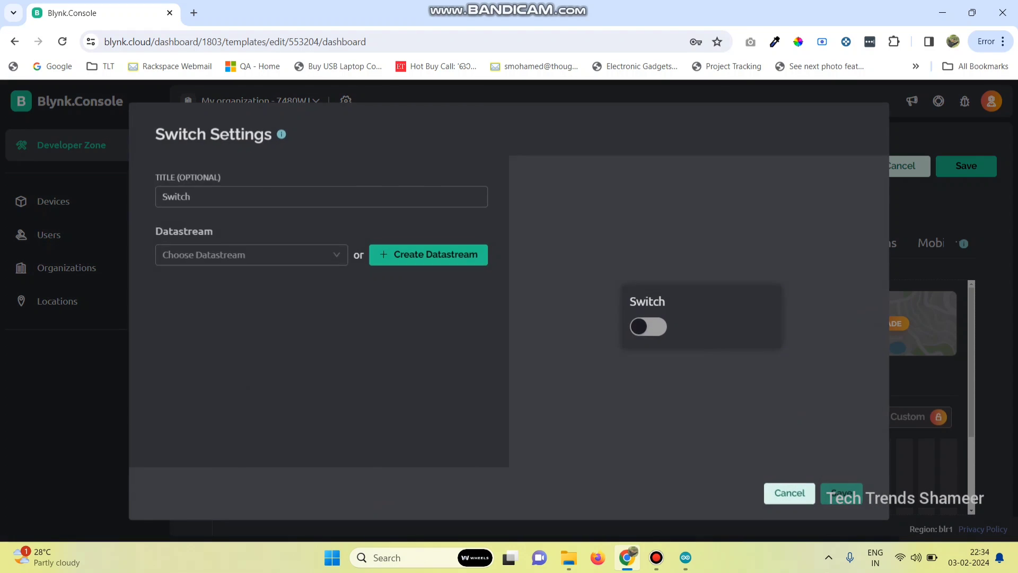
Step: Bind the dashboard switch to the Pump (4) datastream and save the widget and template
{"action": "left_click", "coordinate": [250, 253]}
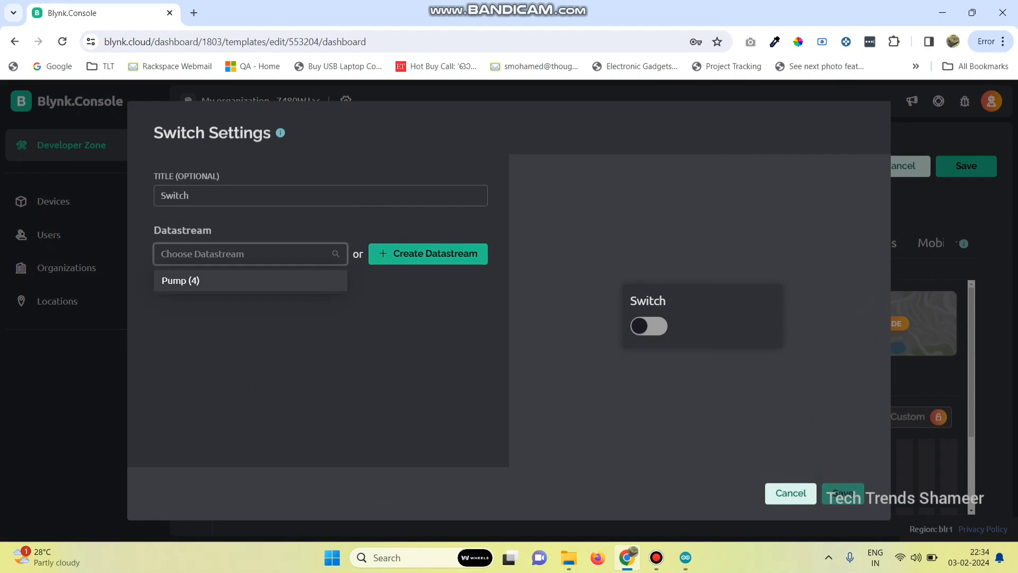
{"action": "left_click", "coordinate": [180, 280]}
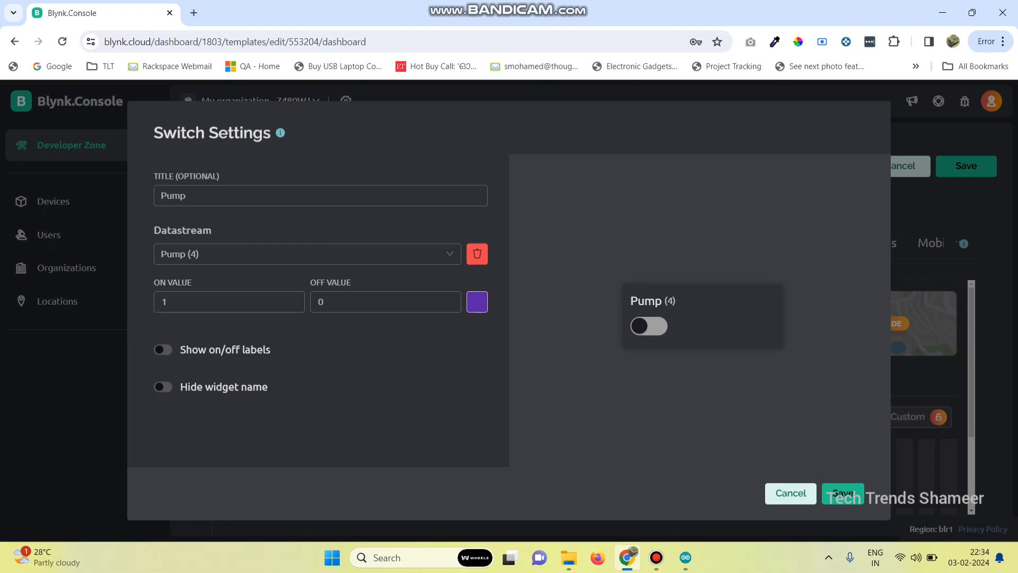
{"action": "left_click", "coordinate": [789, 493]}
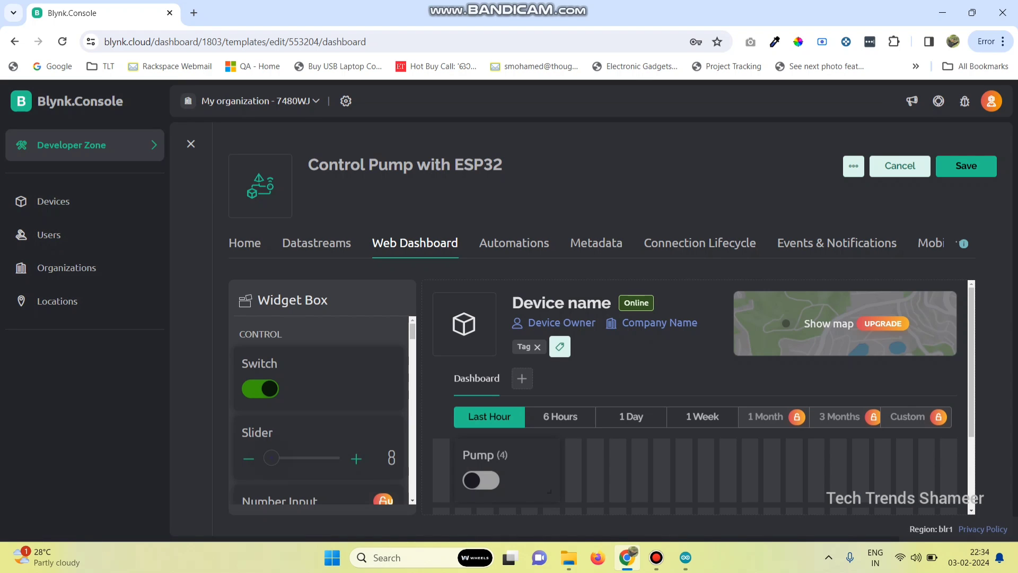
{"action": "left_click", "coordinate": [965, 166]}
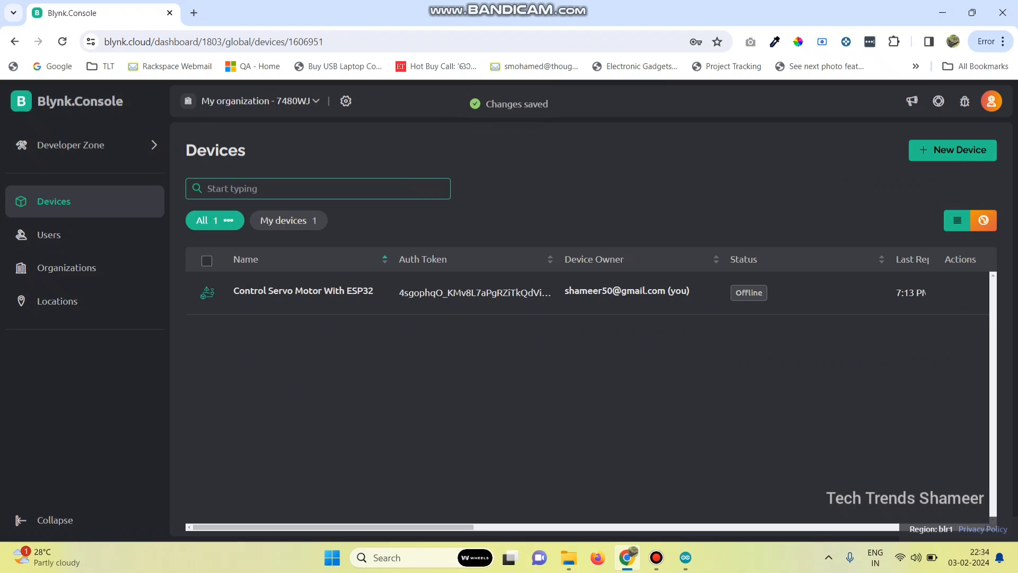
Step: Create a new device via the simple form using the Control Pump with ESP32 template
{"action": "left_click", "coordinate": [953, 150]}
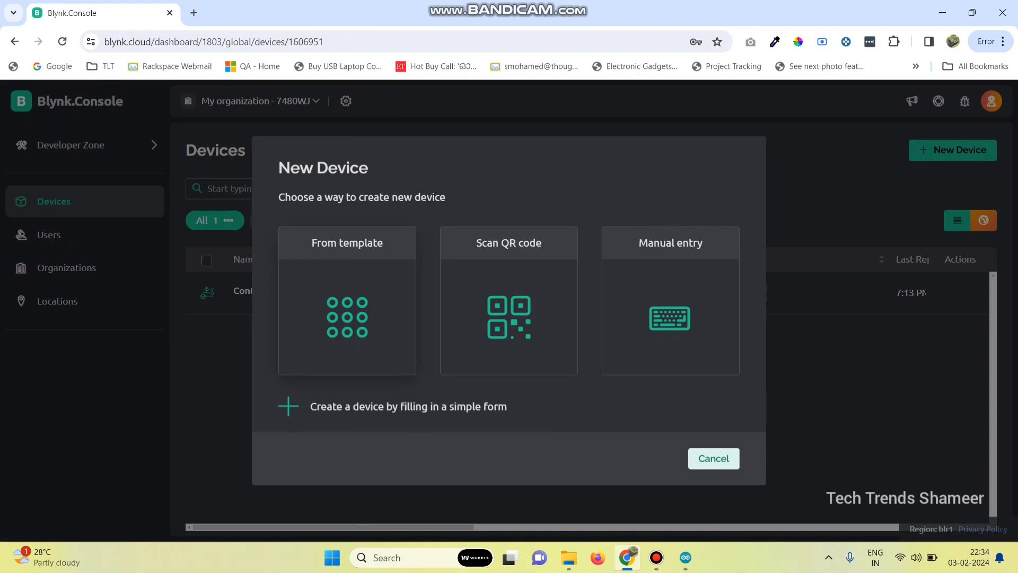
{"action": "left_click", "coordinate": [407, 406]}
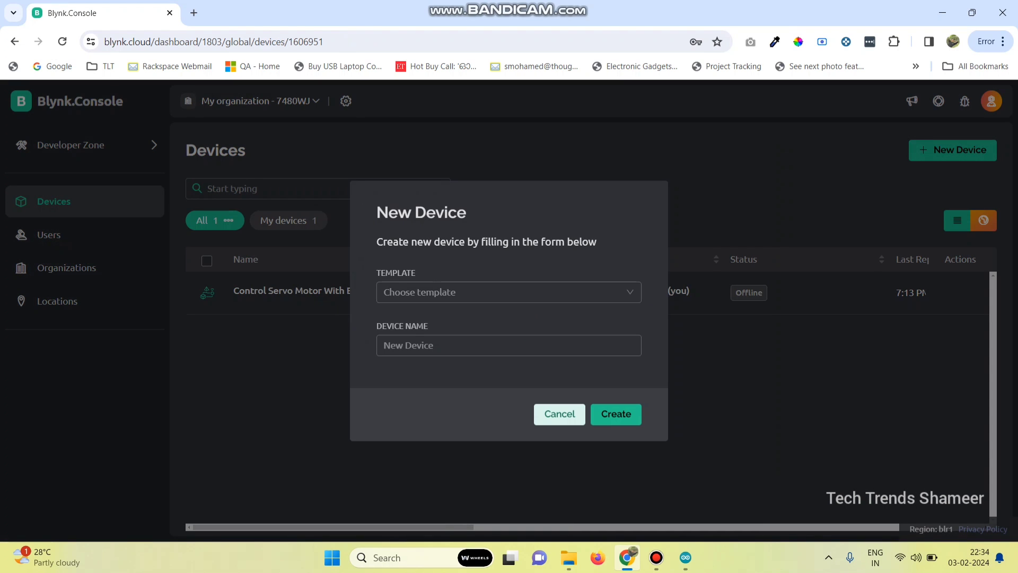
{"action": "left_click", "coordinate": [508, 291]}
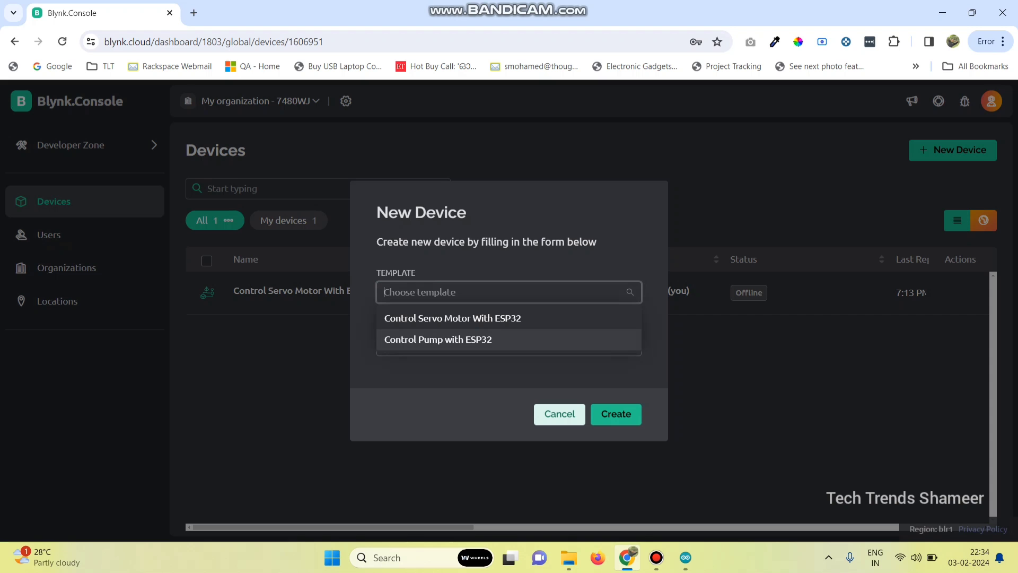
{"action": "left_click", "coordinate": [438, 339]}
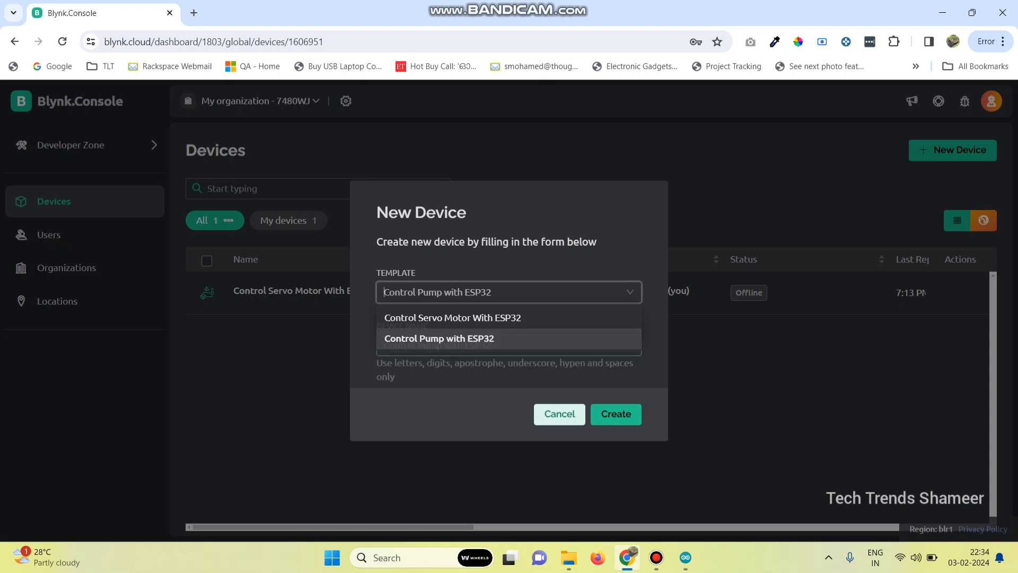
{"action": "left_click", "coordinate": [439, 339]}
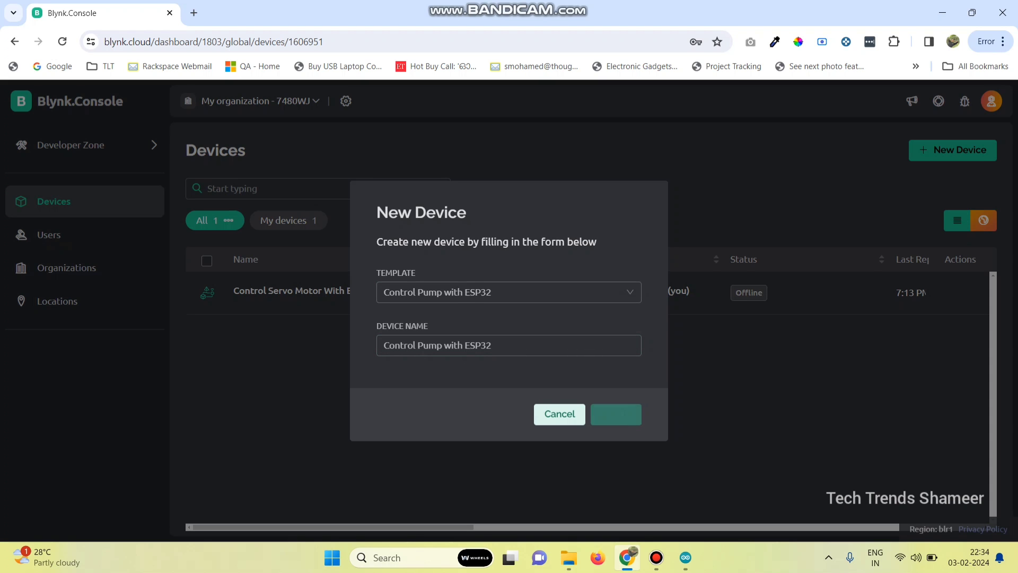
Step: Copy the device's template ID and auth token code to the clipboard
{"action": "left_click", "coordinate": [615, 415]}
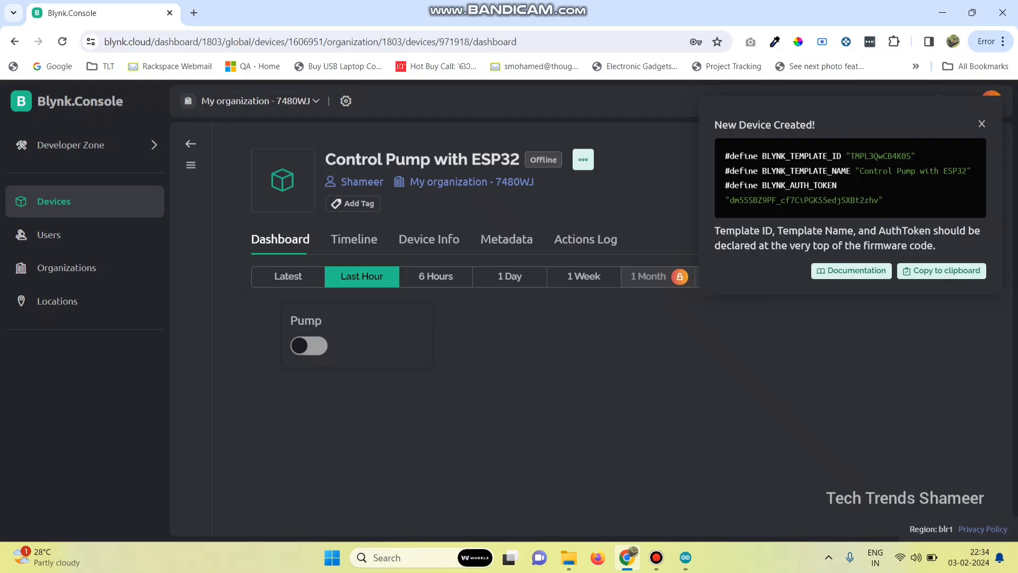
{"action": "left_click", "coordinate": [941, 270]}
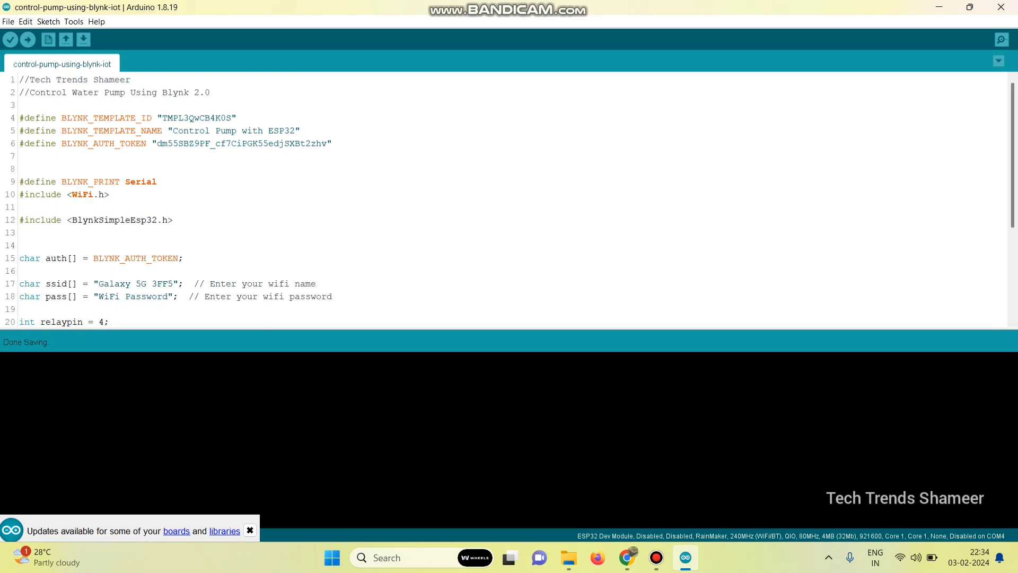
Step: Confirm ESP32 Dev Module as the board and upload the pump control sketch
{"action": "left_click", "coordinate": [250, 530]}
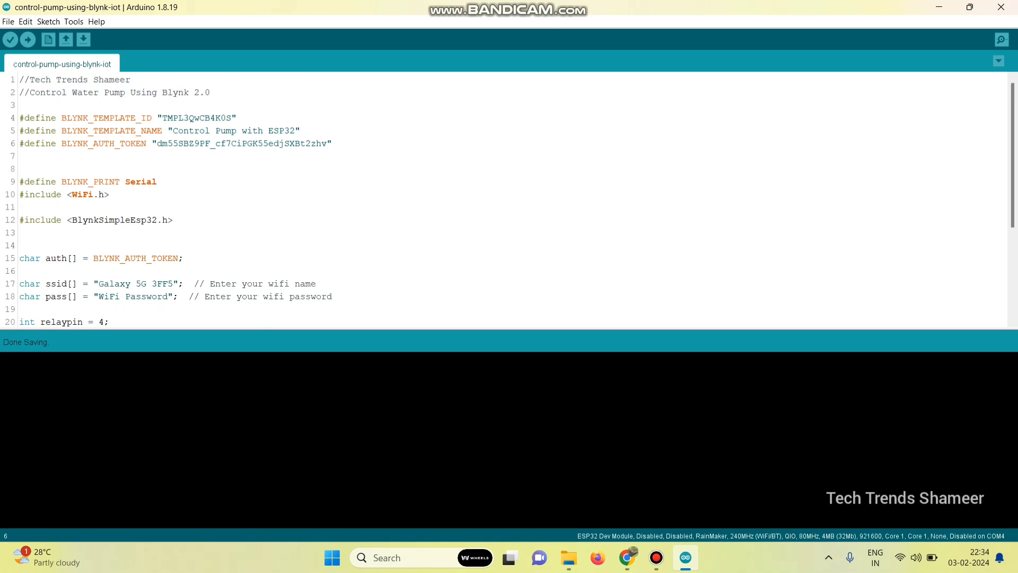
{"action": "left_click", "coordinate": [73, 21]}
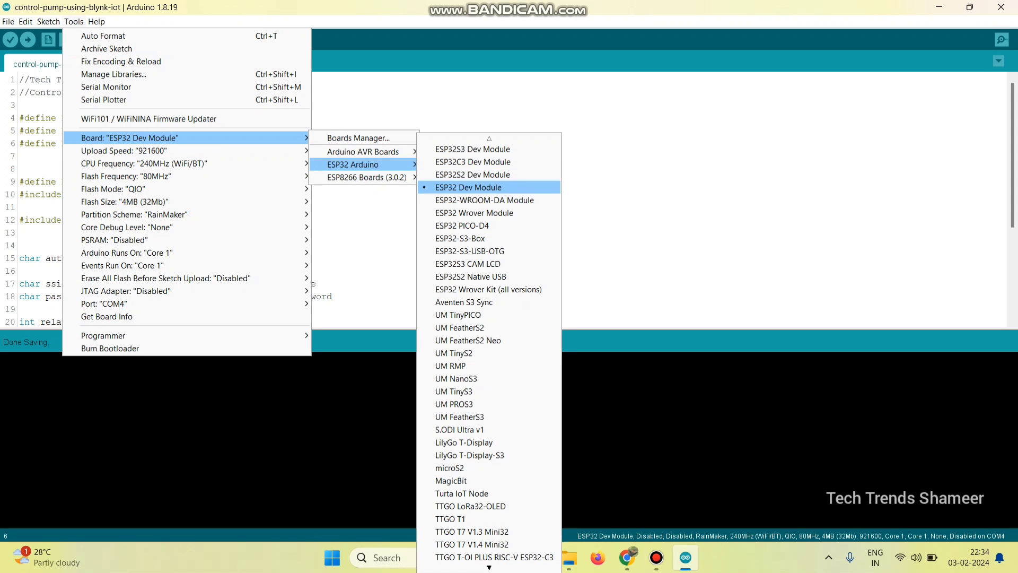
{"action": "left_click", "coordinate": [469, 186]}
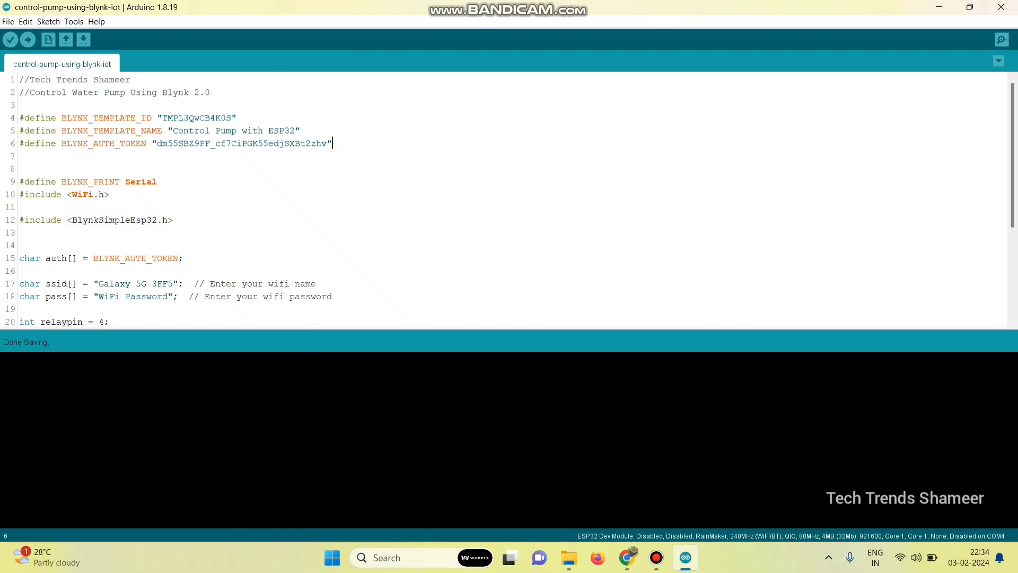
{"action": "left_click", "coordinate": [73, 21]}
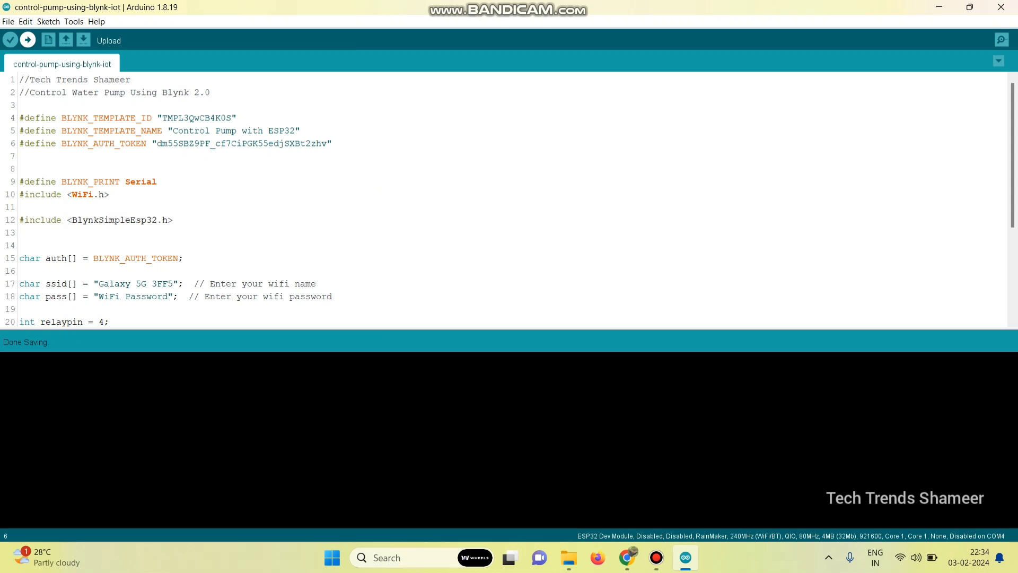
{"action": "left_click", "coordinate": [27, 40]}
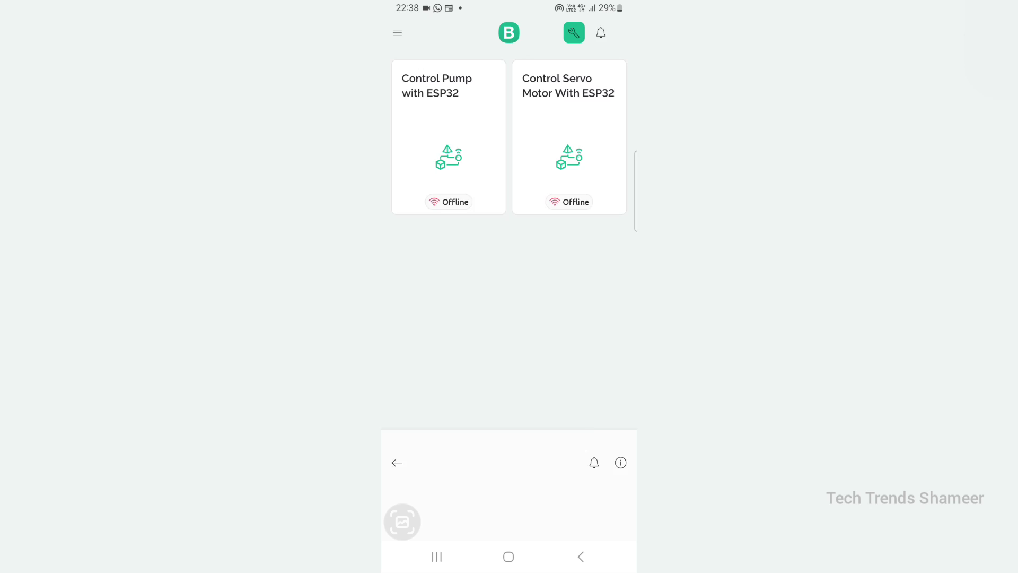
Step: Open the Control Pump with ESP32 device and enter Developer Mode for its dashboard
{"action": "left_click", "coordinate": [447, 137]}
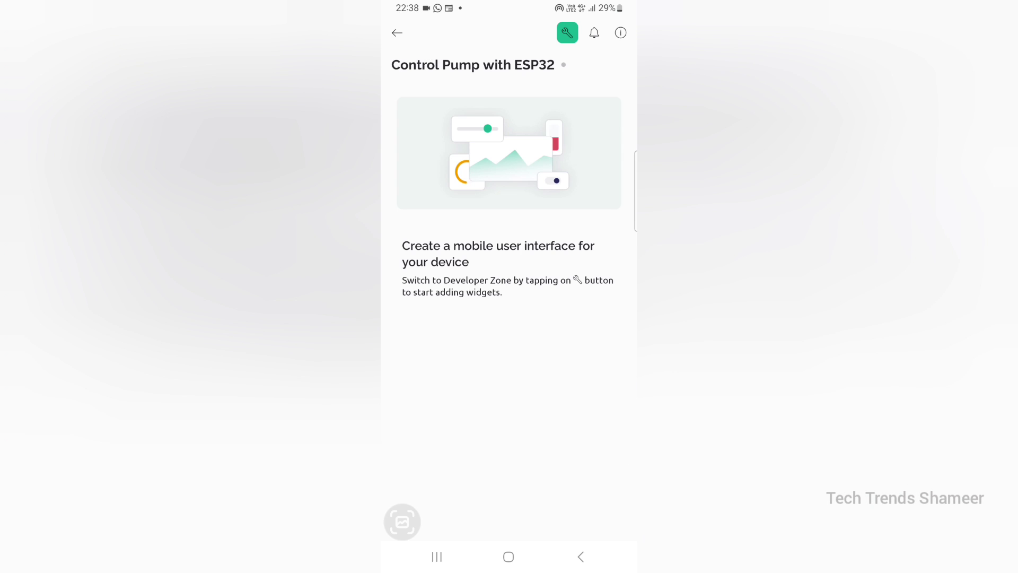
{"action": "left_click", "coordinate": [567, 33]}
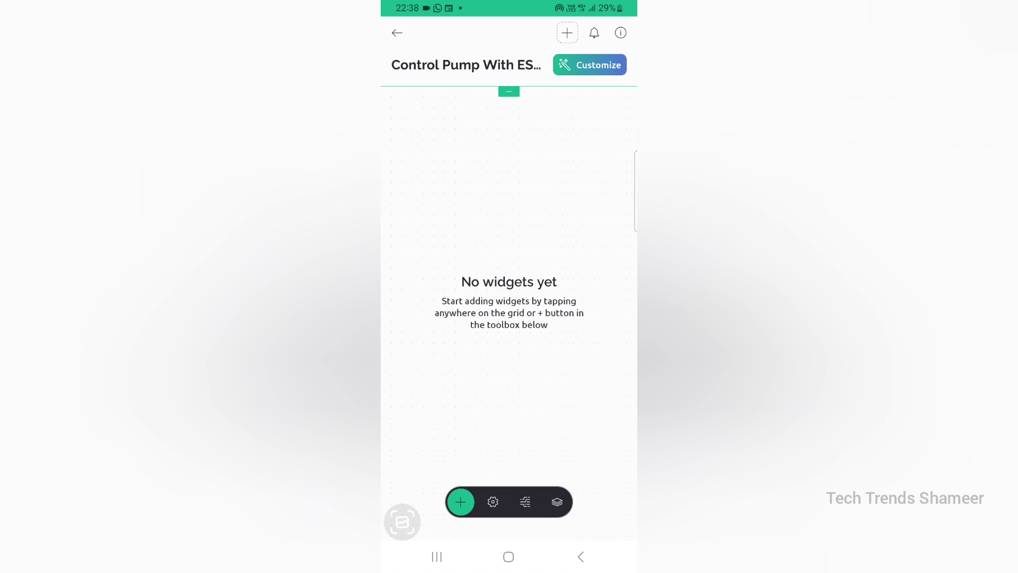
Step: Add a Button widget linked to Pump (D4) in Switch mode and return to the dashboard
{"action": "left_click", "coordinate": [460, 501]}
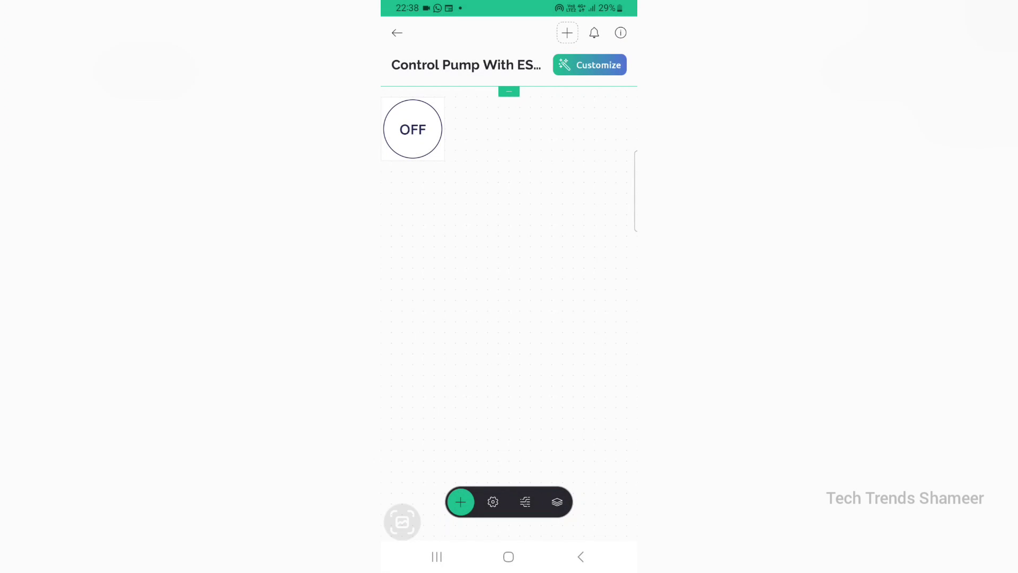
{"action": "left_click", "coordinate": [412, 128]}
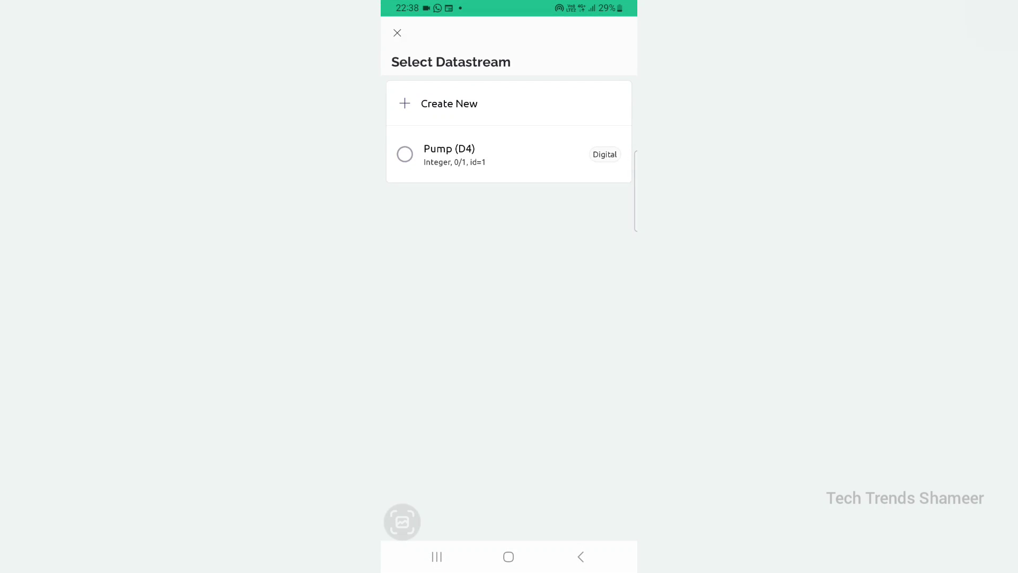
{"action": "left_click", "coordinate": [449, 154]}
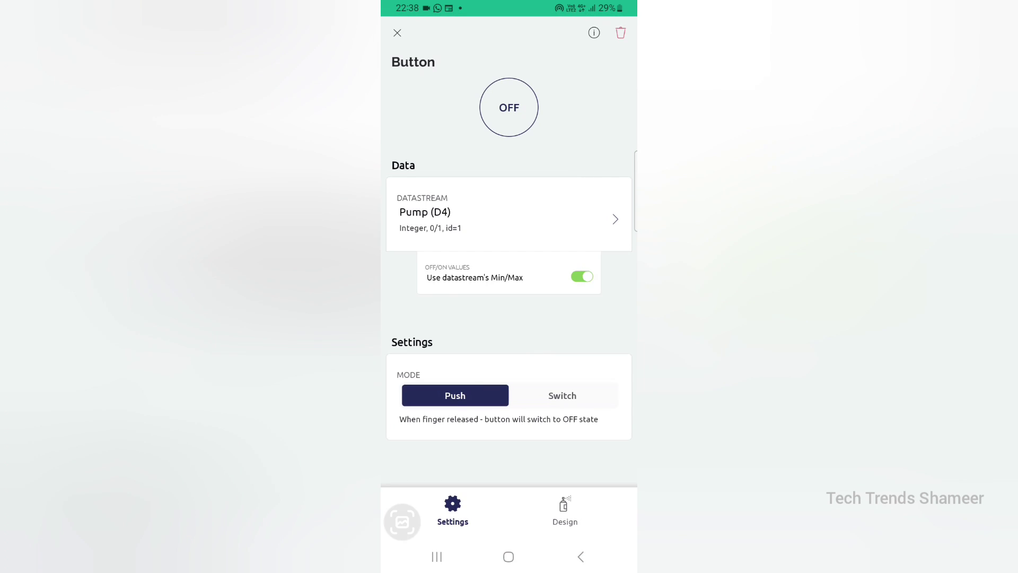
{"action": "left_click", "coordinate": [562, 395]}
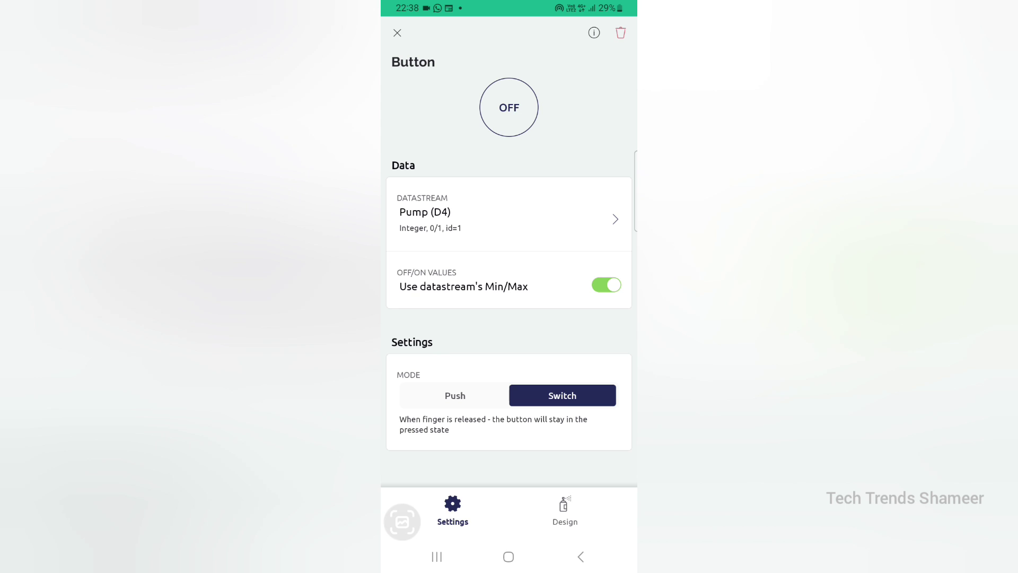
{"action": "left_click", "coordinate": [396, 33]}
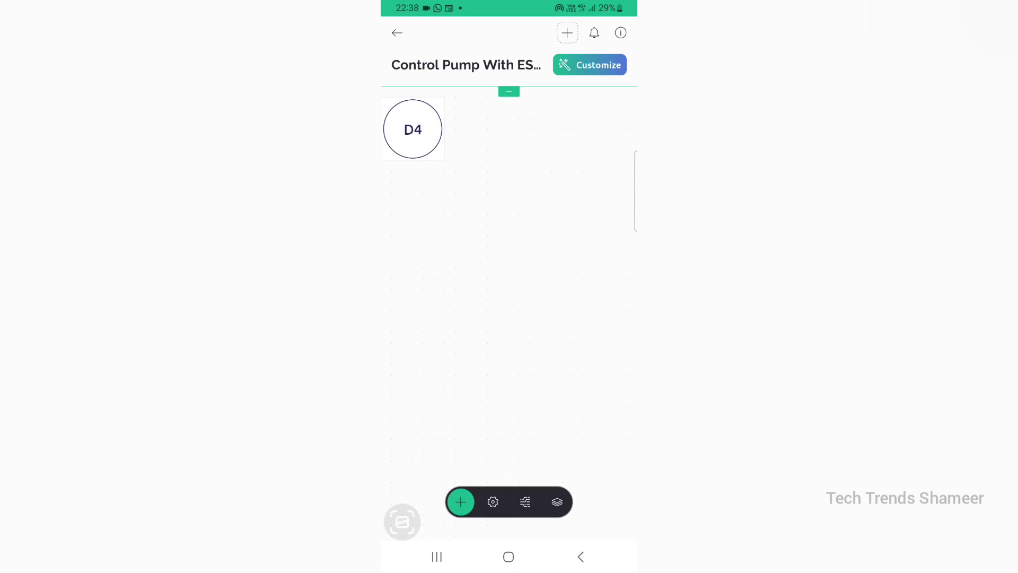